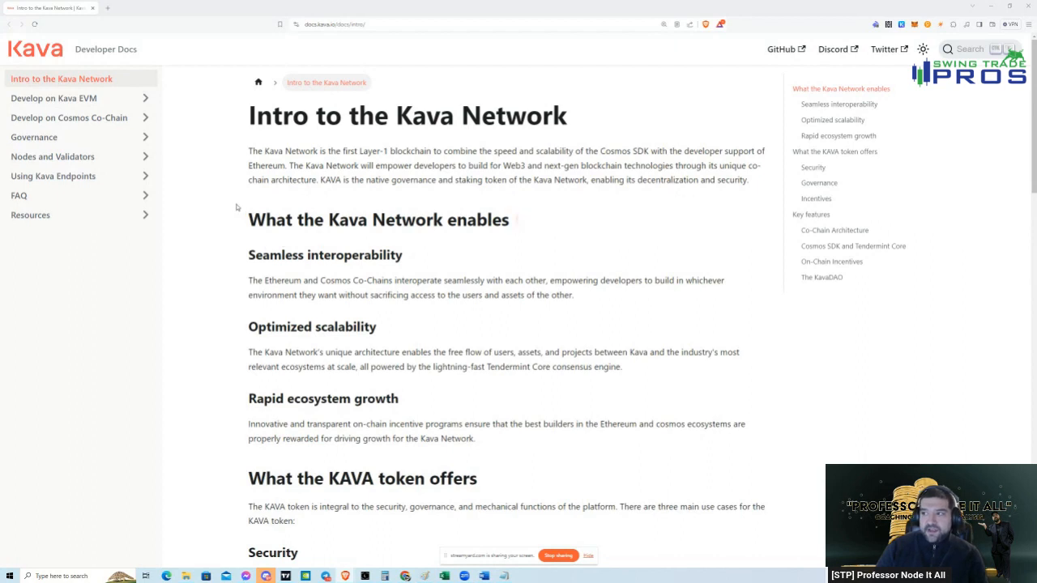
mouse_move(263, 201)
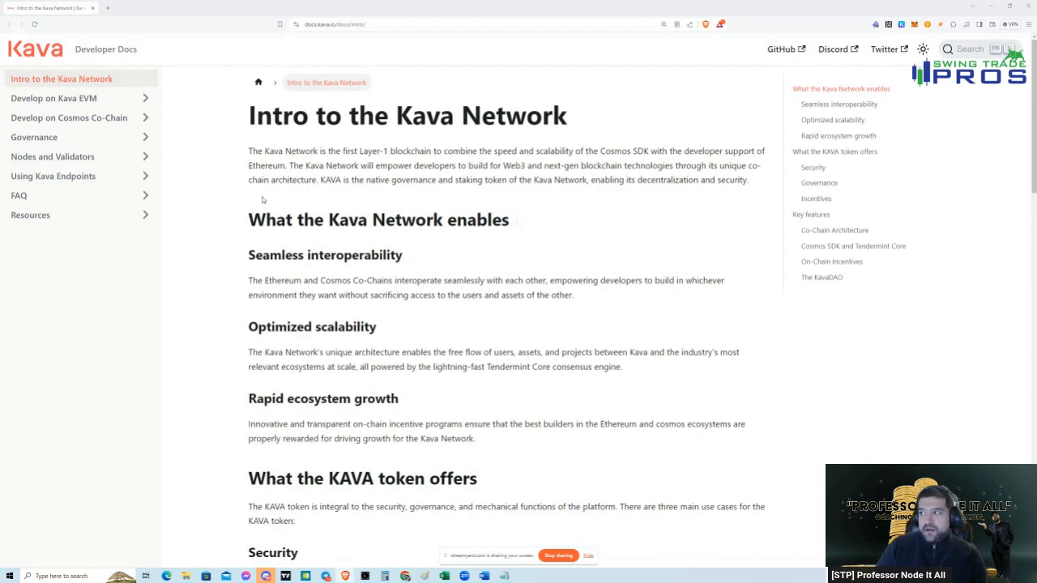
mouse_move(255, 177)
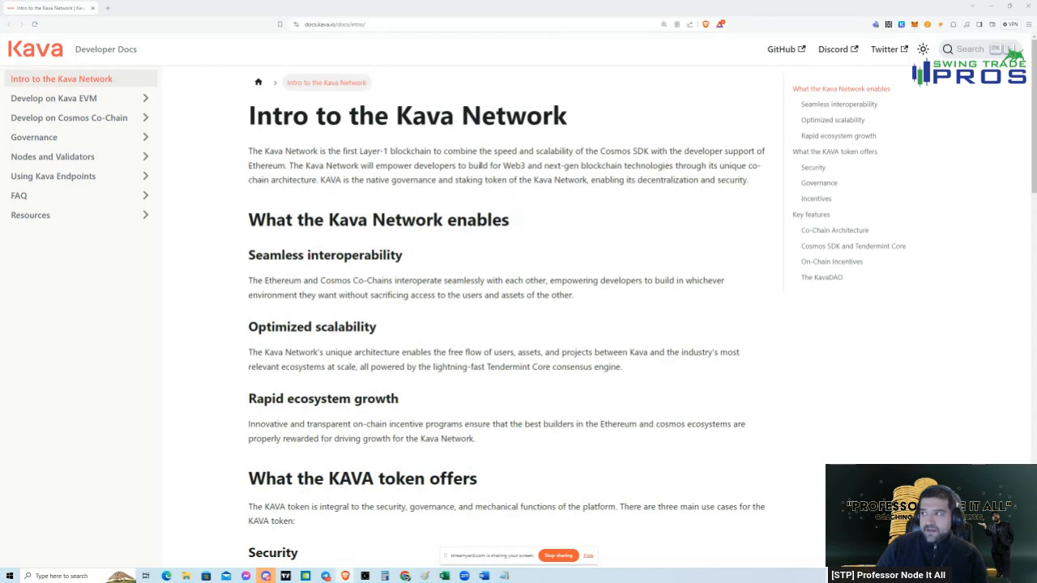
Scroll the Kava intro page down to the KAVA token's security, governance and incentive uses.
scroll(down, 3)
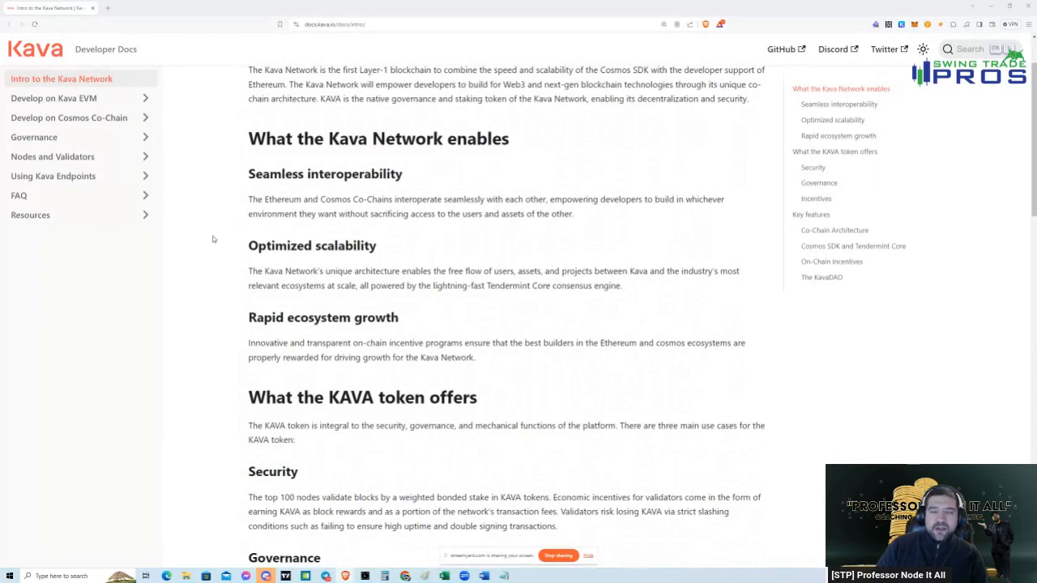
mouse_move(219, 236)
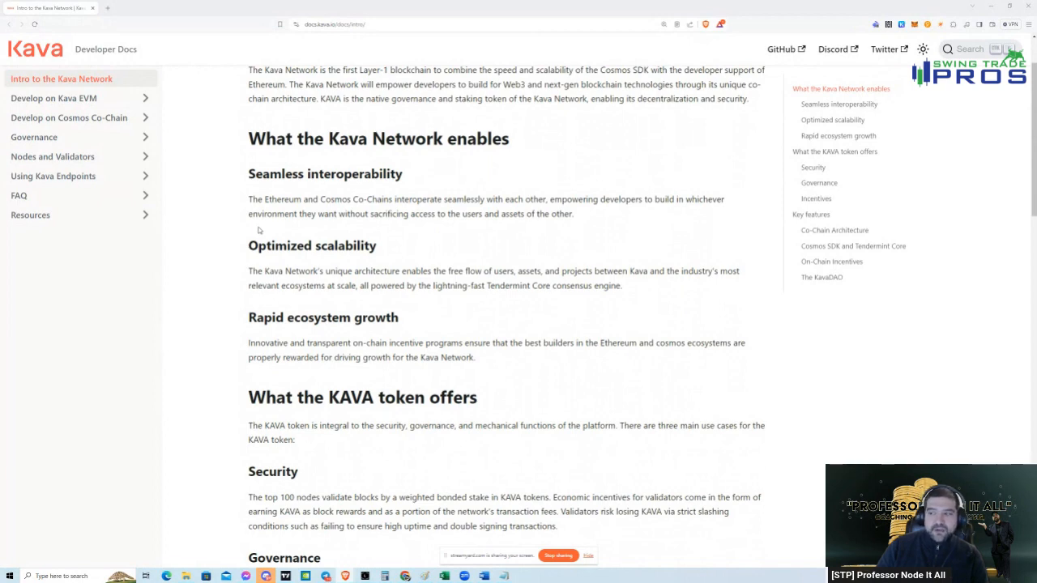
scroll(down, 3)
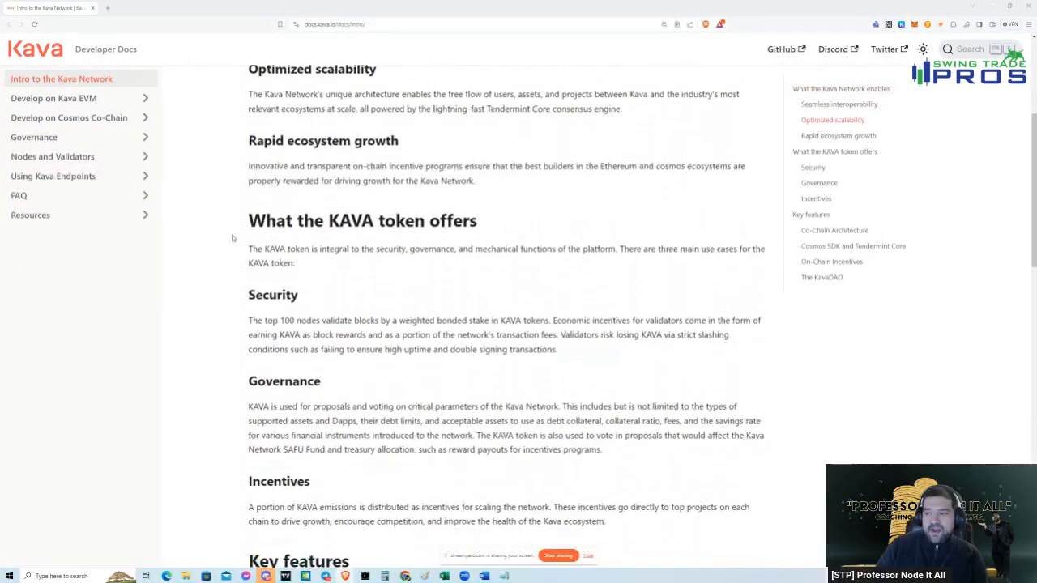
Scroll down to the Co-Chain Architecture diagram and the Key features section.
scroll(down, 3)
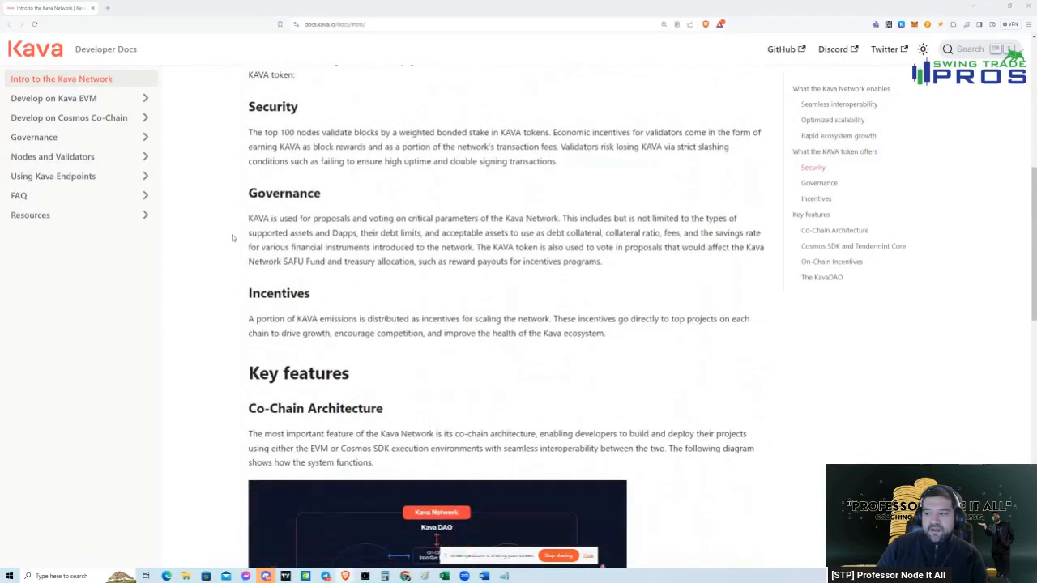
scroll(down, 3)
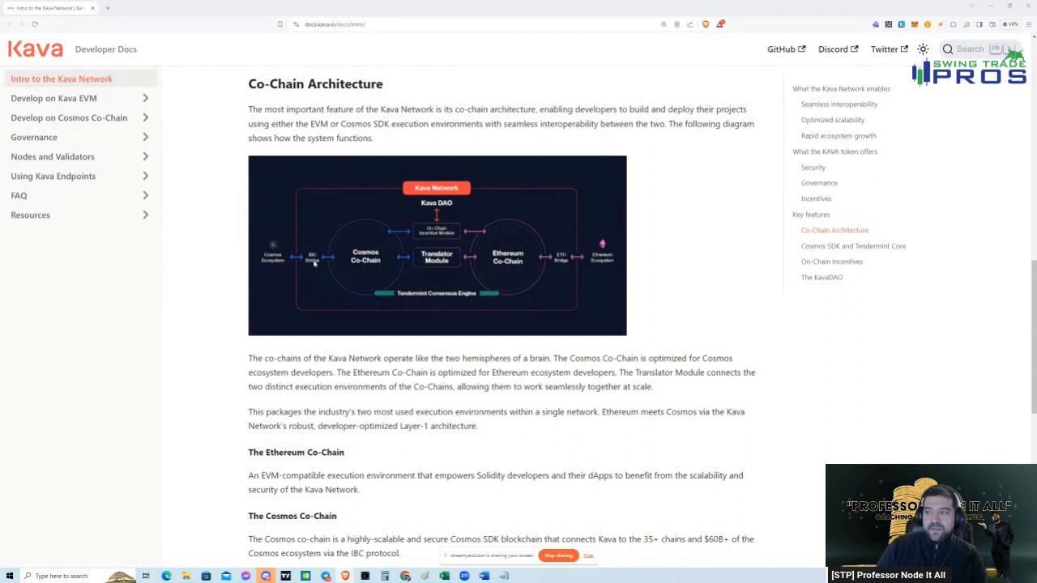
mouse_move(309, 252)
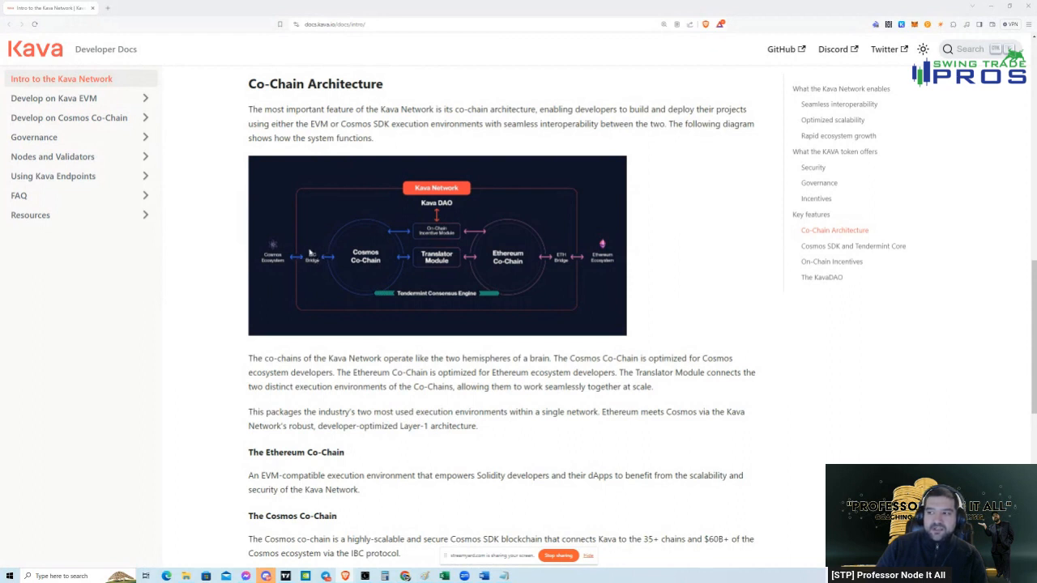
mouse_move(265, 249)
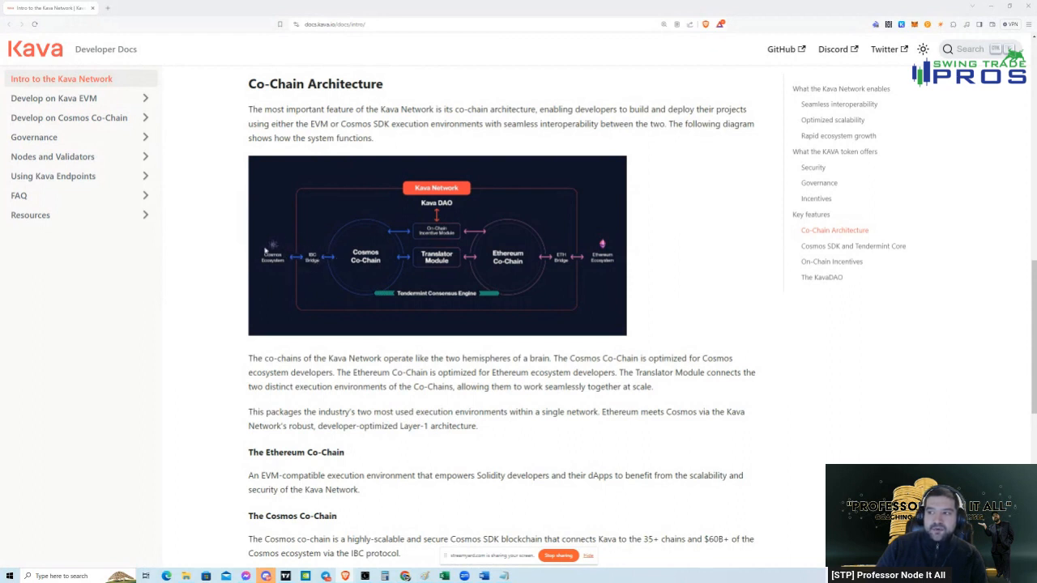
mouse_move(279, 239)
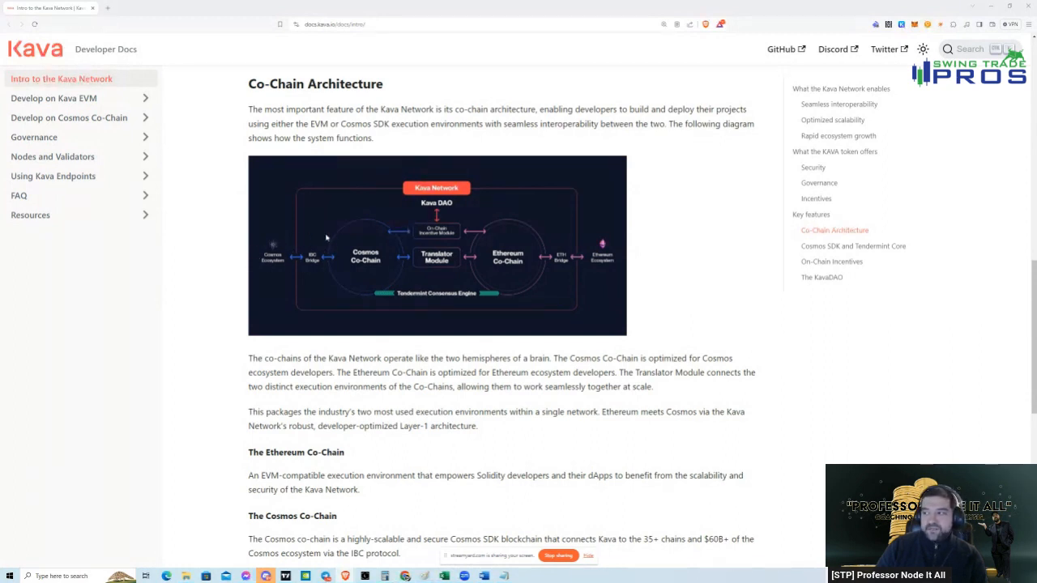
mouse_move(418, 309)
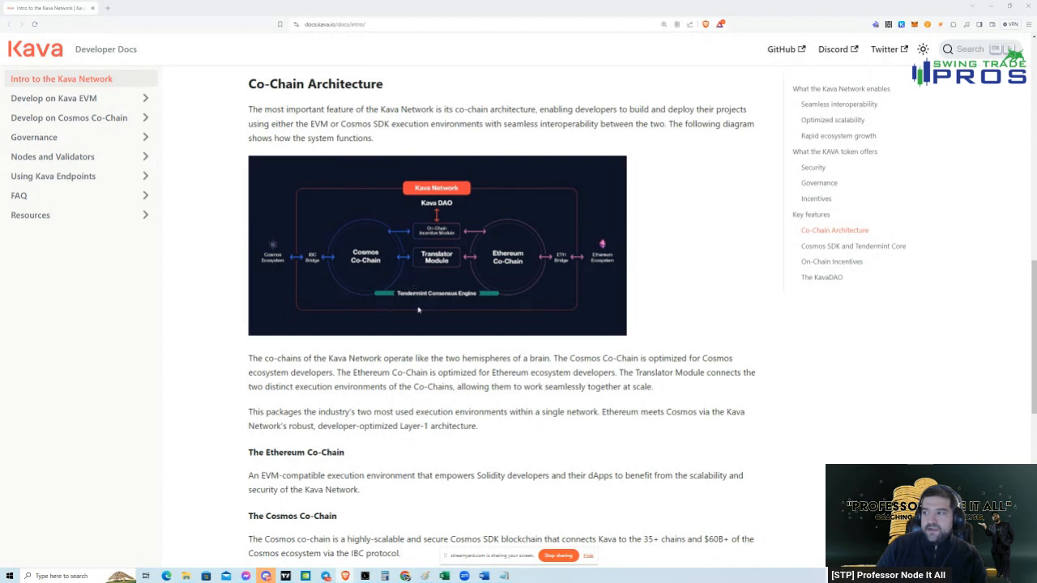
mouse_move(428, 274)
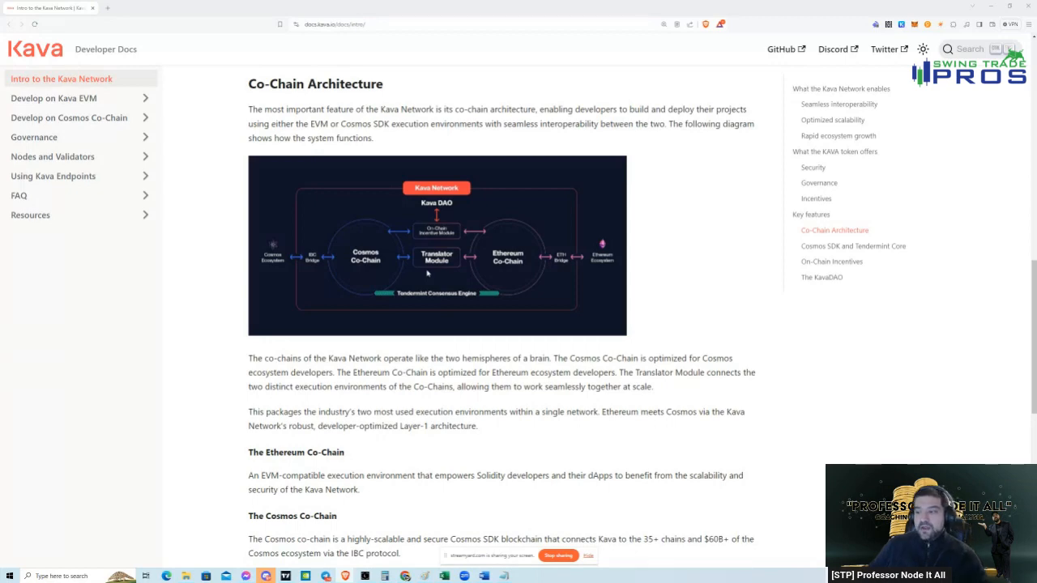
Scroll down through The KavaDAO, then back up to the Ethereum Co-Chain paragraph.
scroll(down, 3)
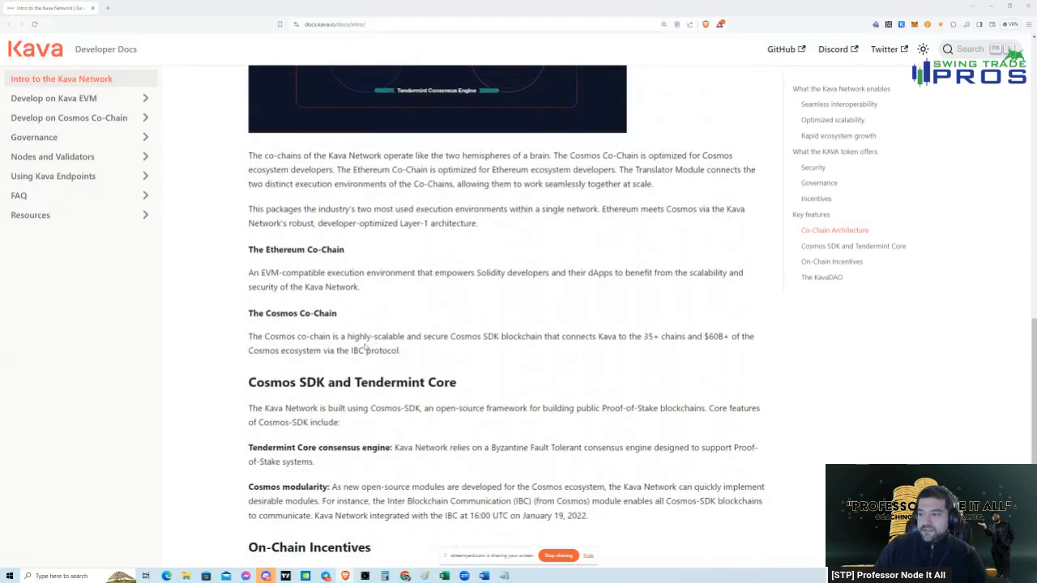
scroll(down, 3)
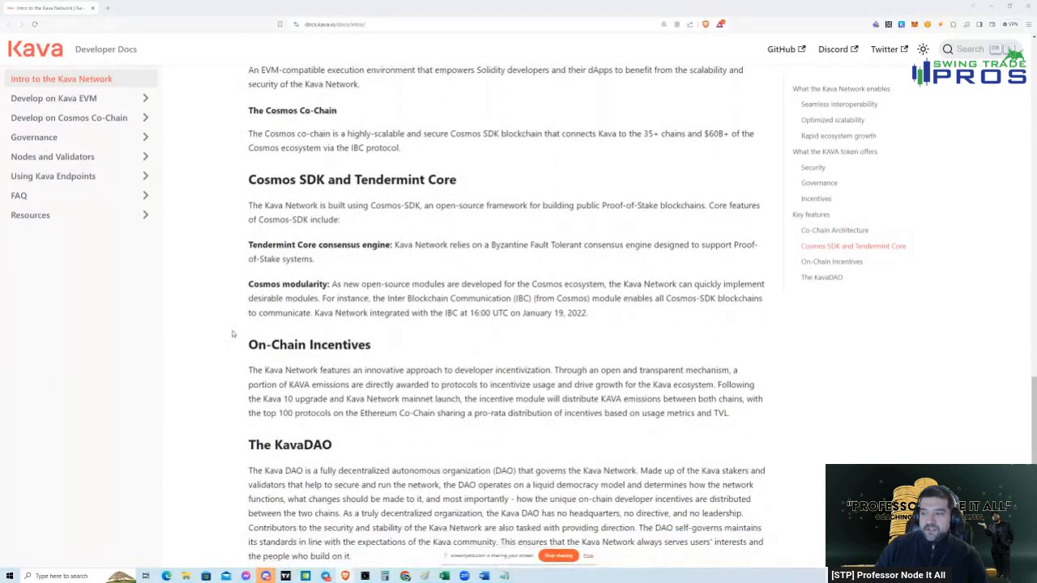
scroll(down, 3)
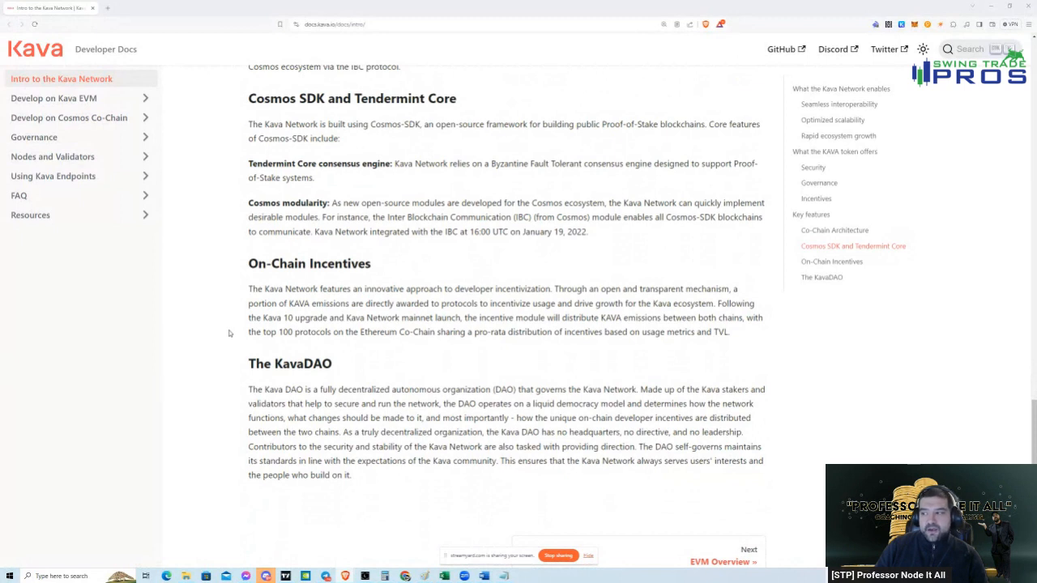
mouse_move(250, 338)
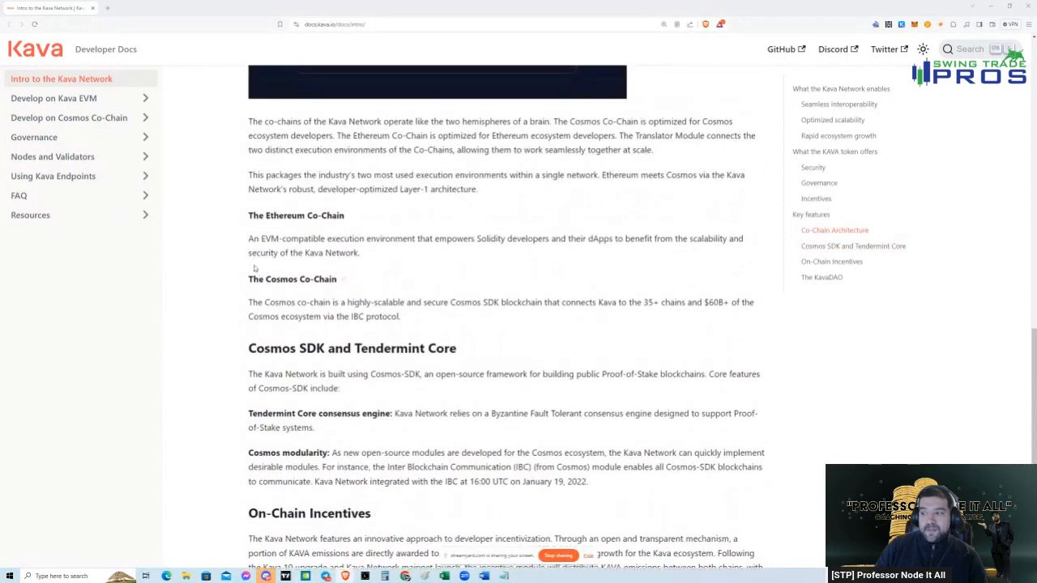
scroll(up, 3)
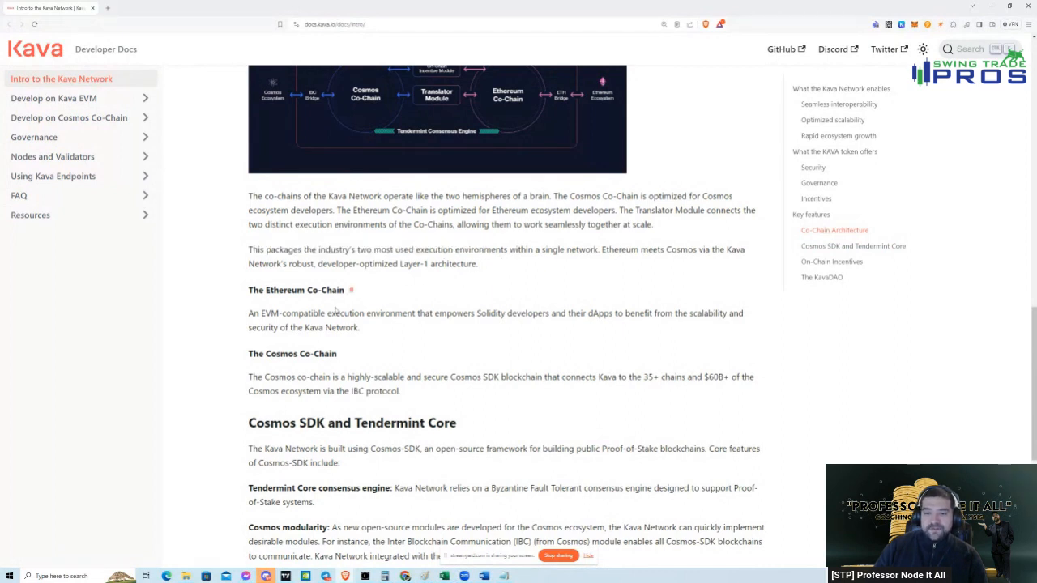
mouse_move(249, 376)
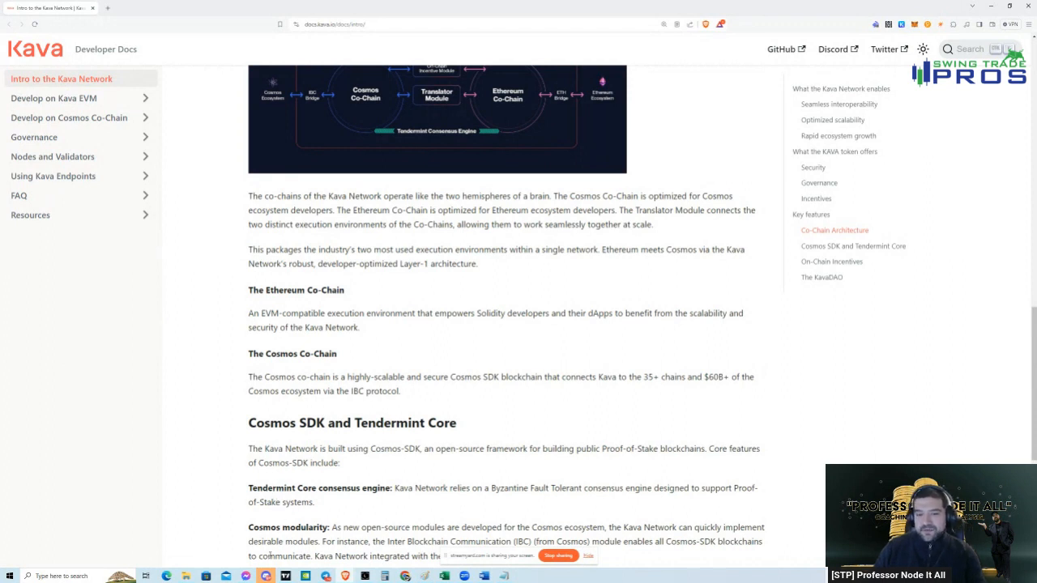
mouse_move(94, 476)
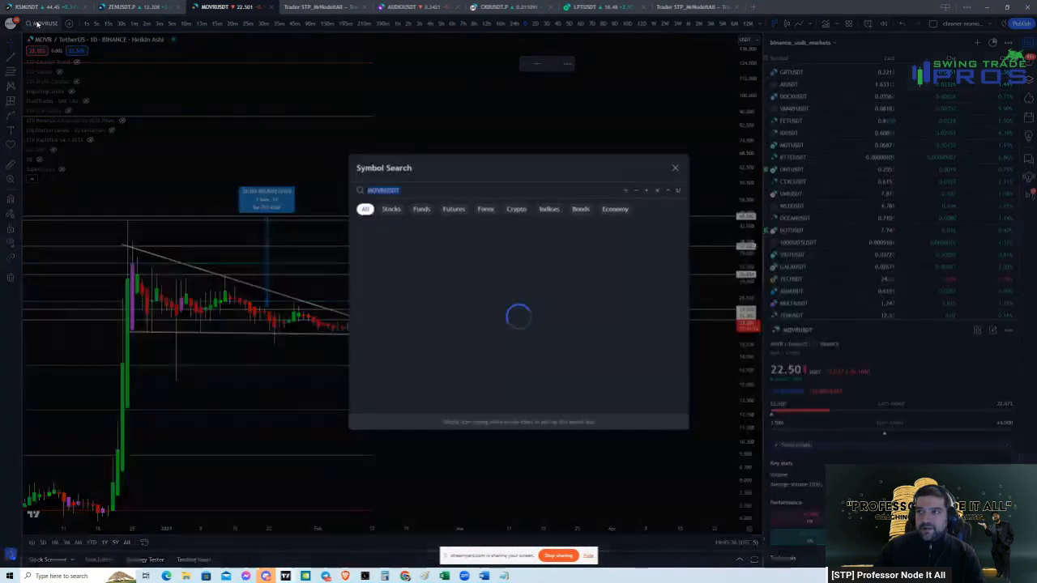
Search for KAVAUSDT and show the Kava monthly chart since 2020.
text(KAVAUSDT)
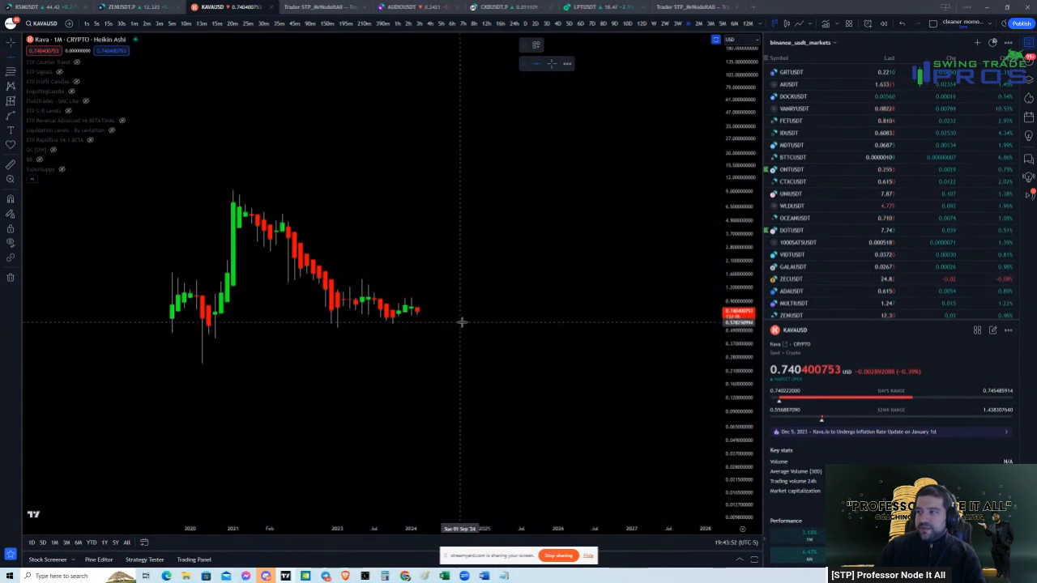
mouse_move(333, 230)
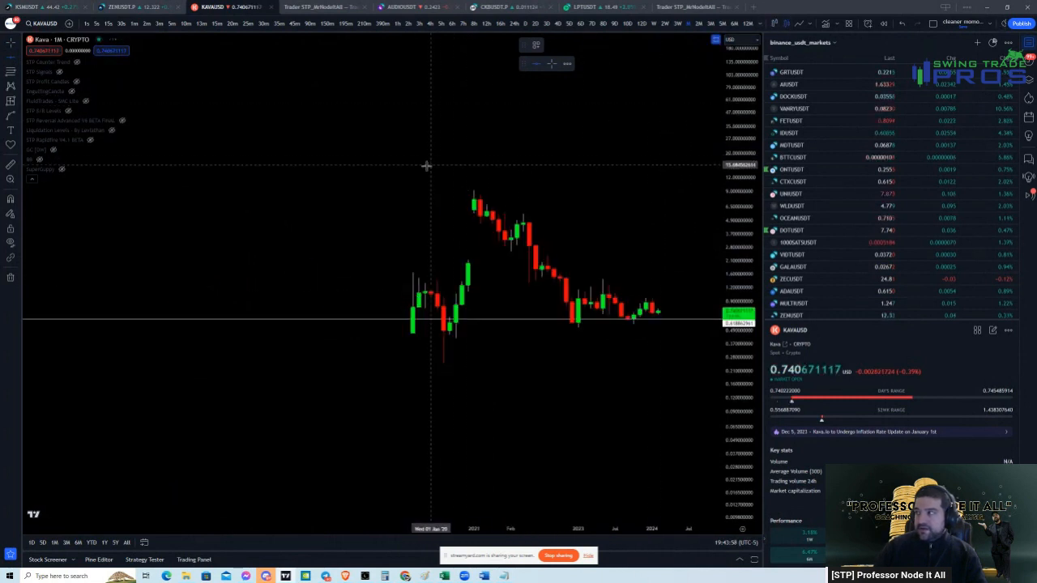
scroll(down, 3)
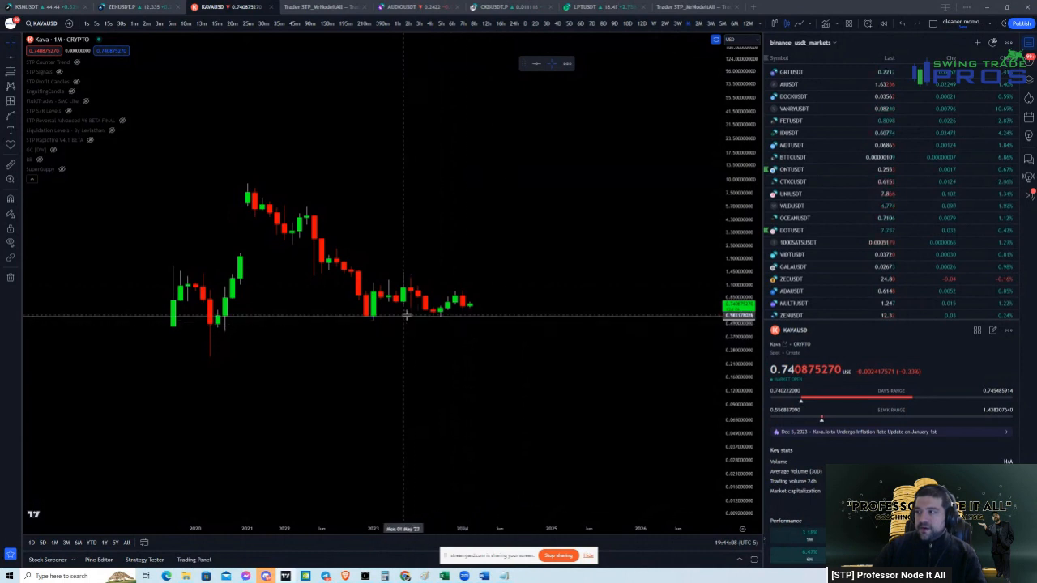
mouse_move(315, 320)
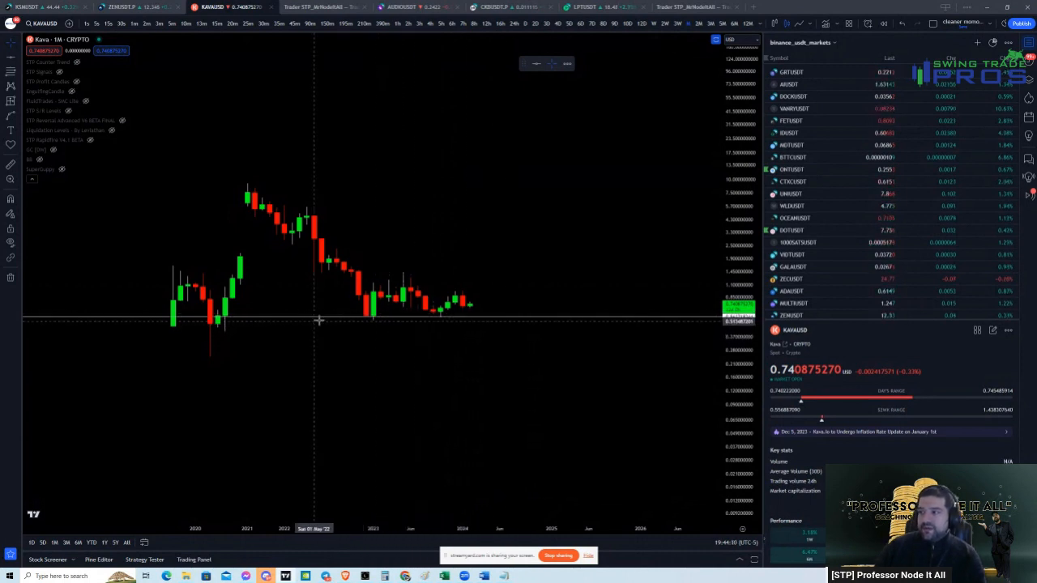
mouse_move(372, 319)
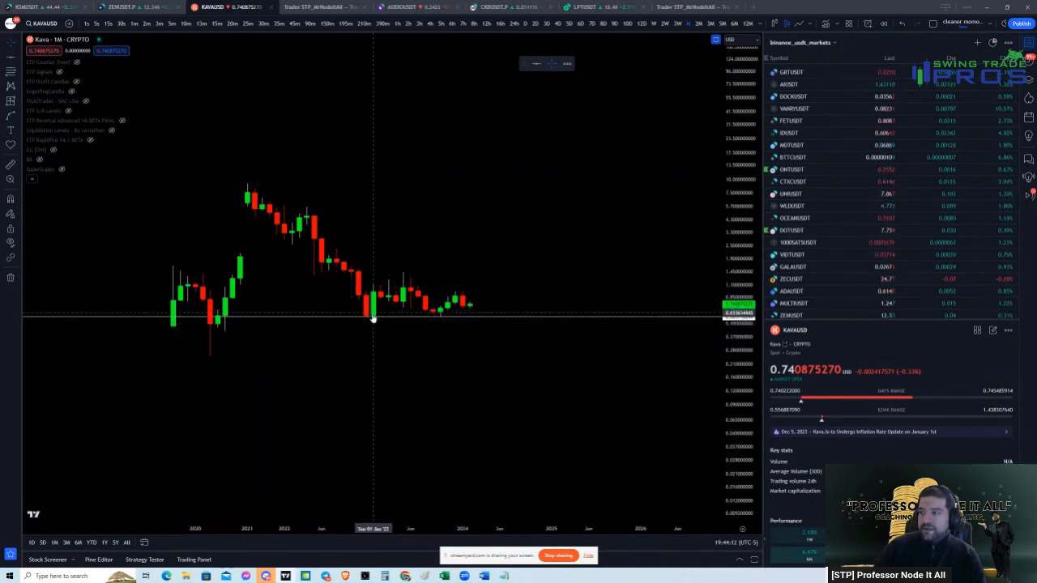
mouse_move(474, 308)
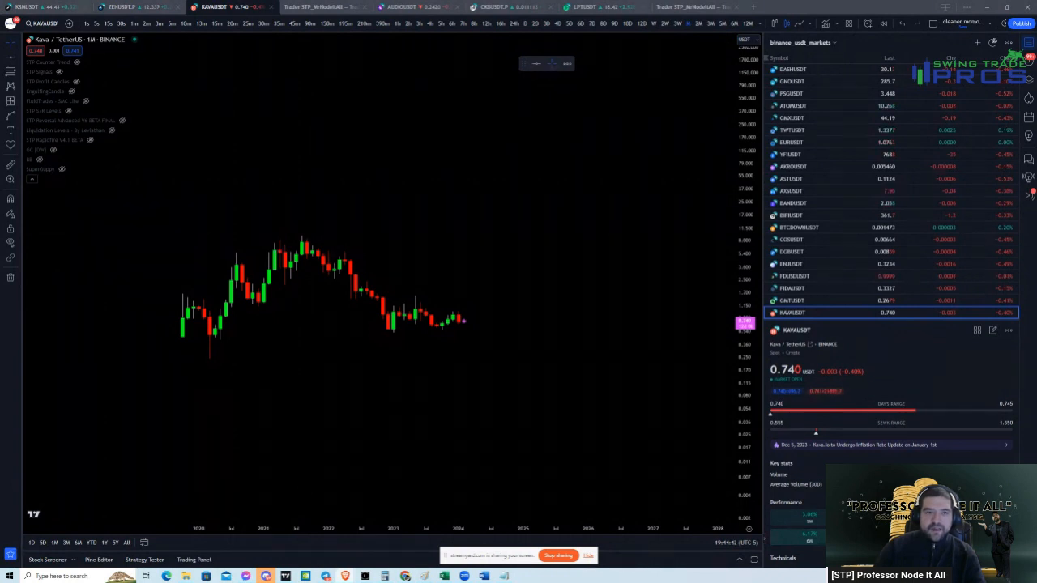
mouse_move(209, 236)
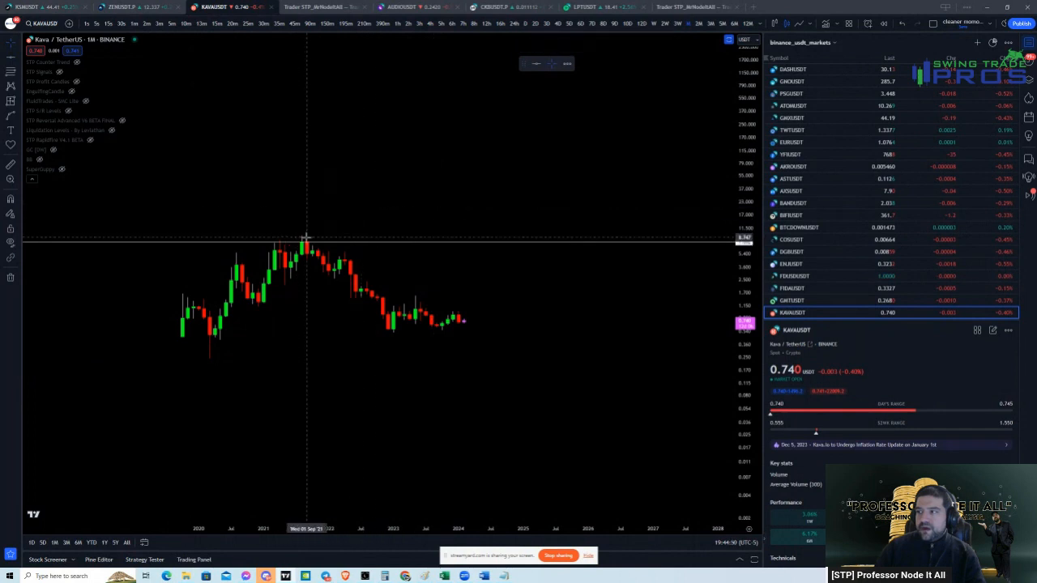
mouse_move(474, 336)
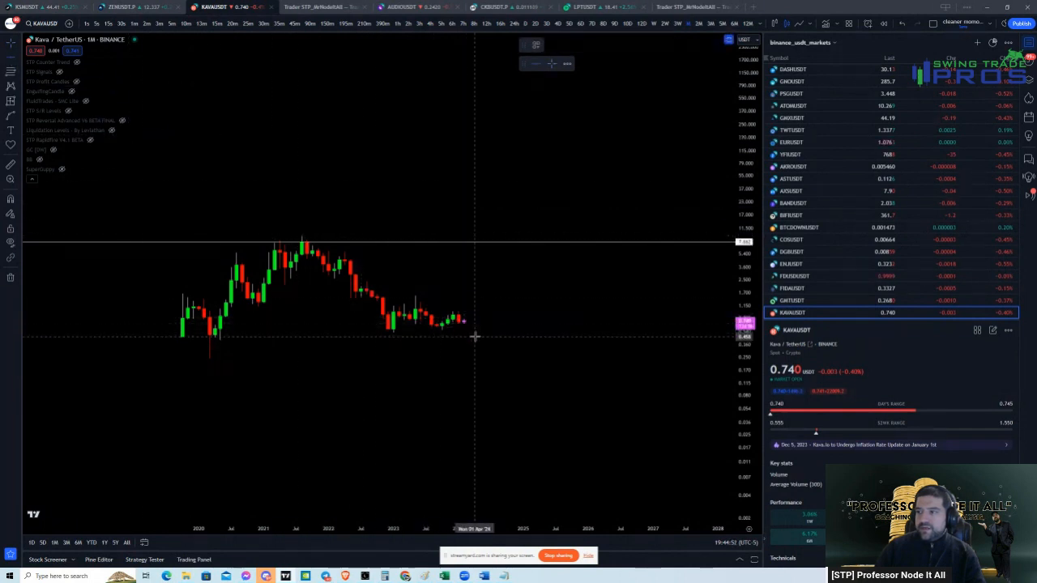
mouse_move(460, 271)
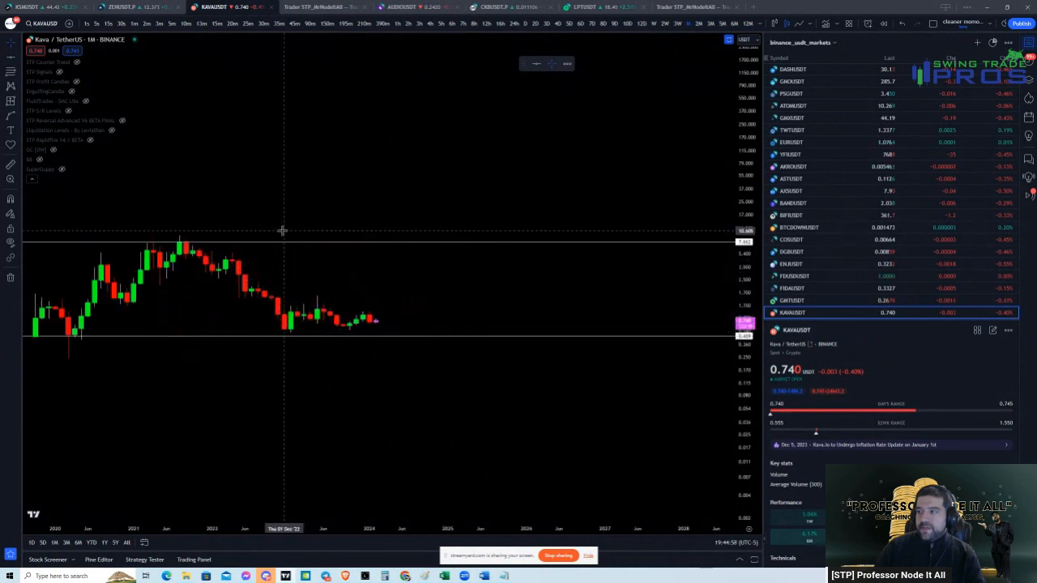
mouse_move(383, 304)
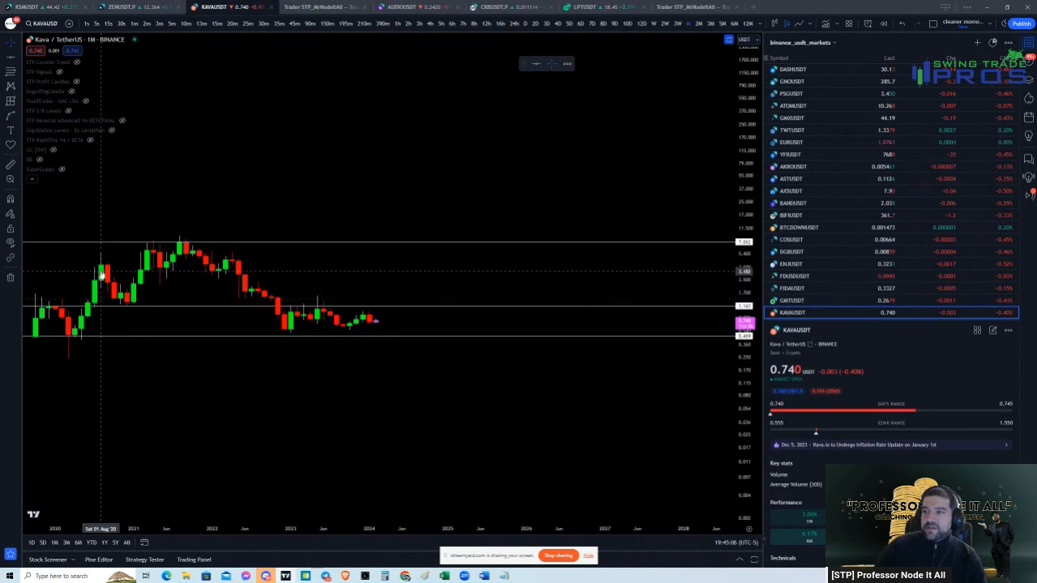
mouse_move(314, 262)
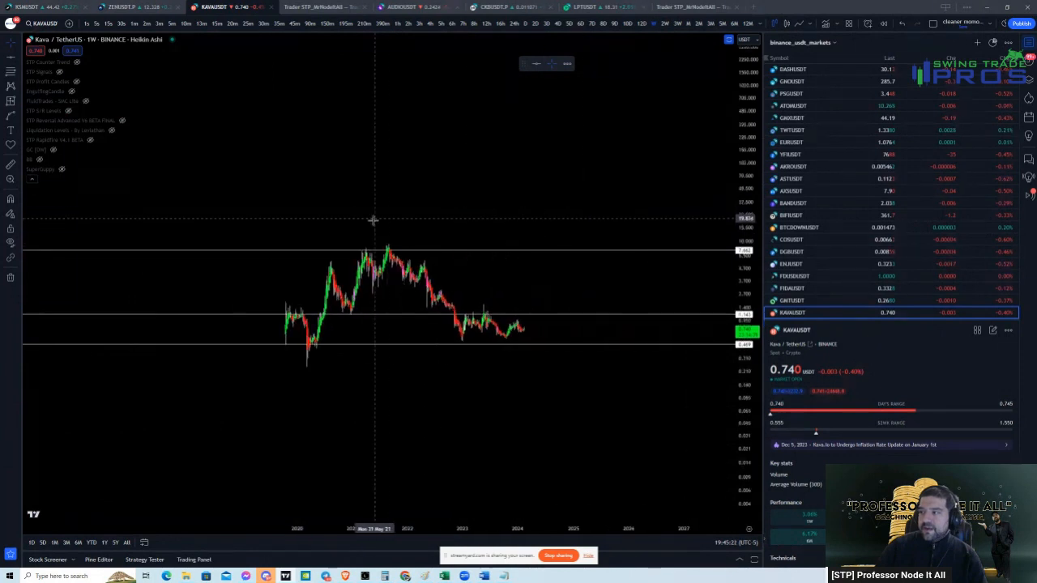
mouse_move(373, 220)
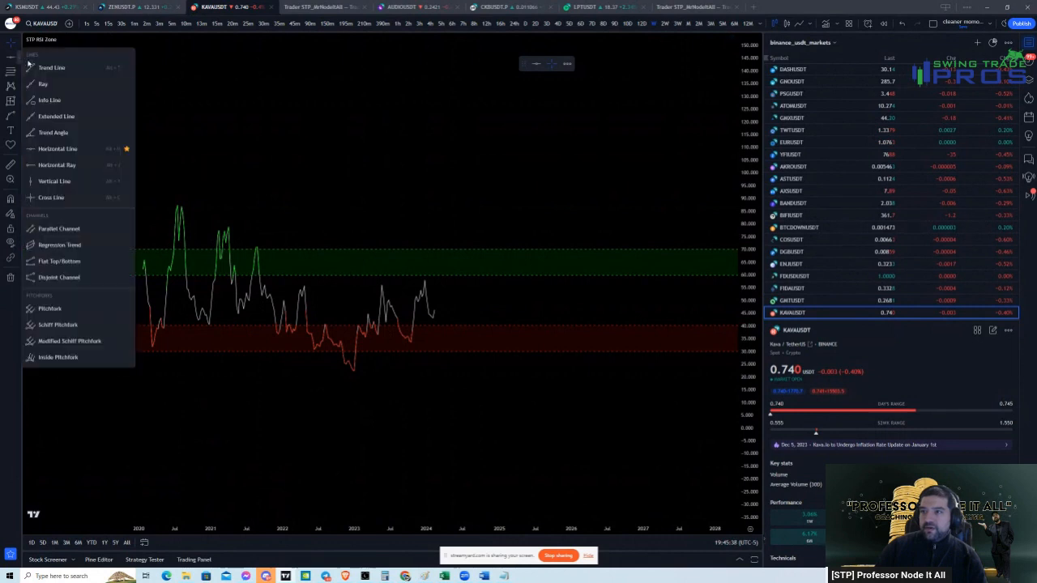
Draw a trend line from the 2021 RSI high down through the later RSI peaks.
drag(178, 206, 385, 280)
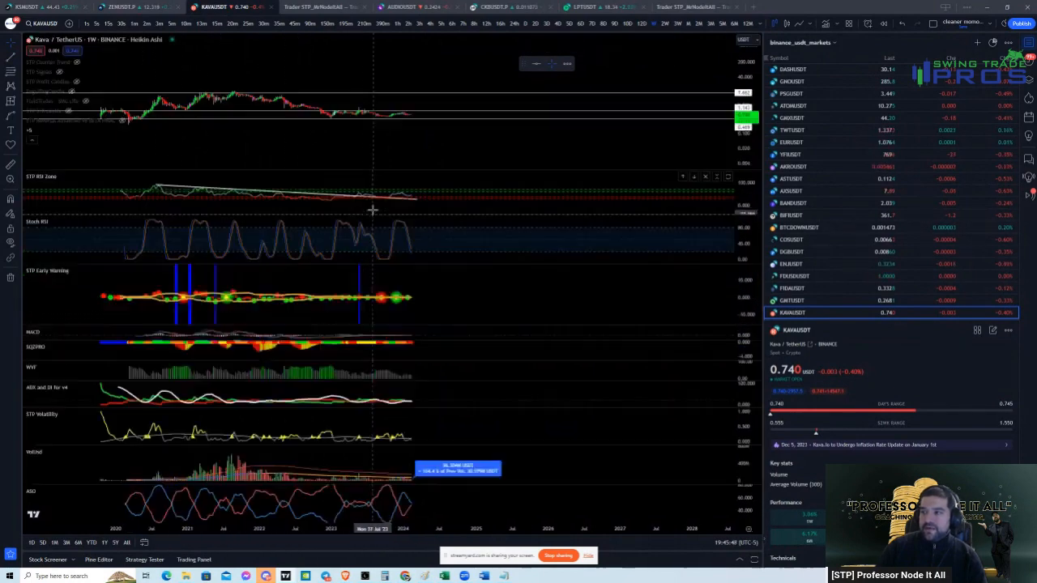
mouse_move(354, 130)
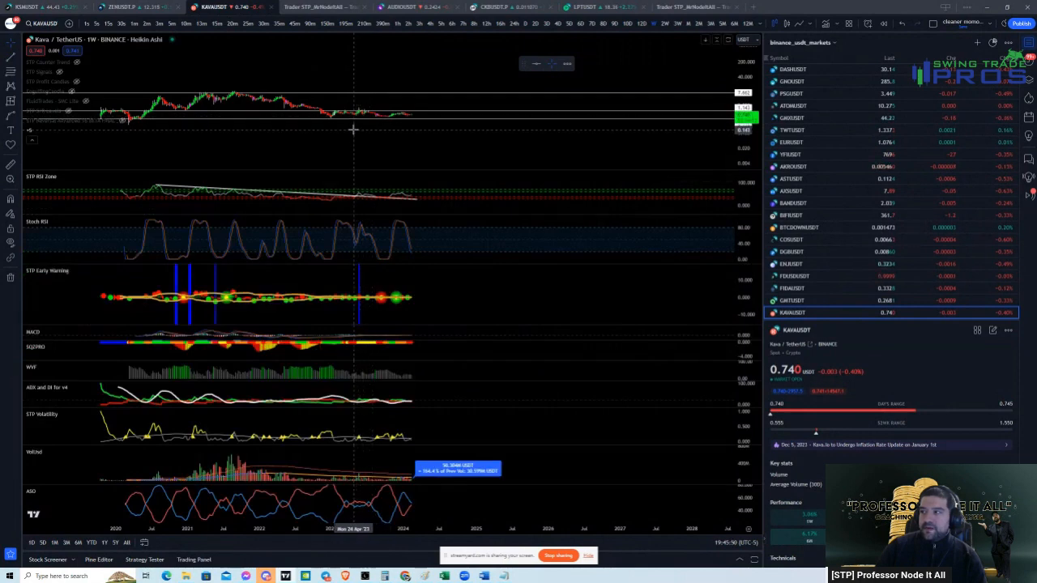
mouse_move(360, 116)
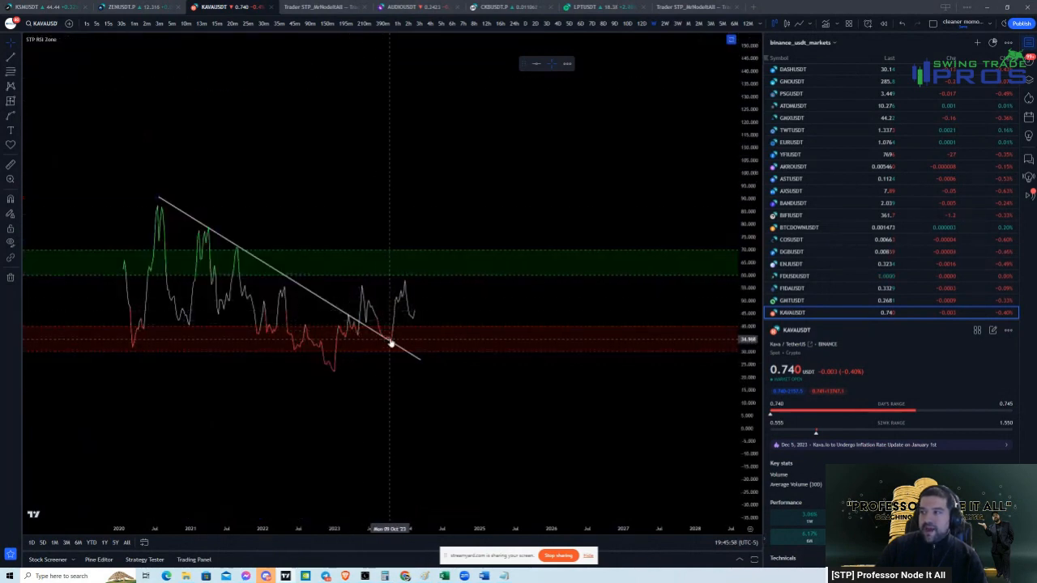
mouse_move(353, 290)
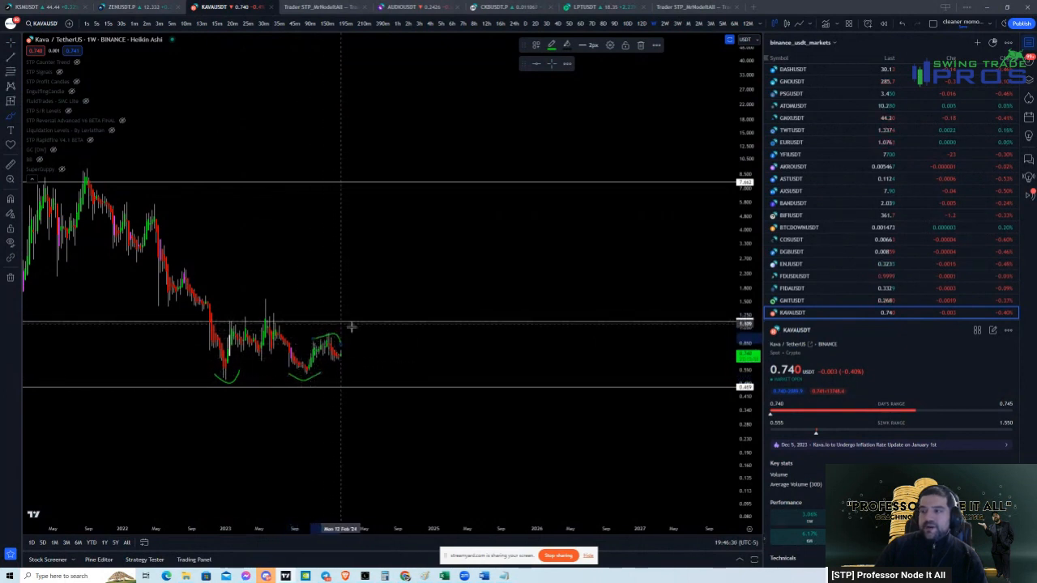
mouse_move(318, 304)
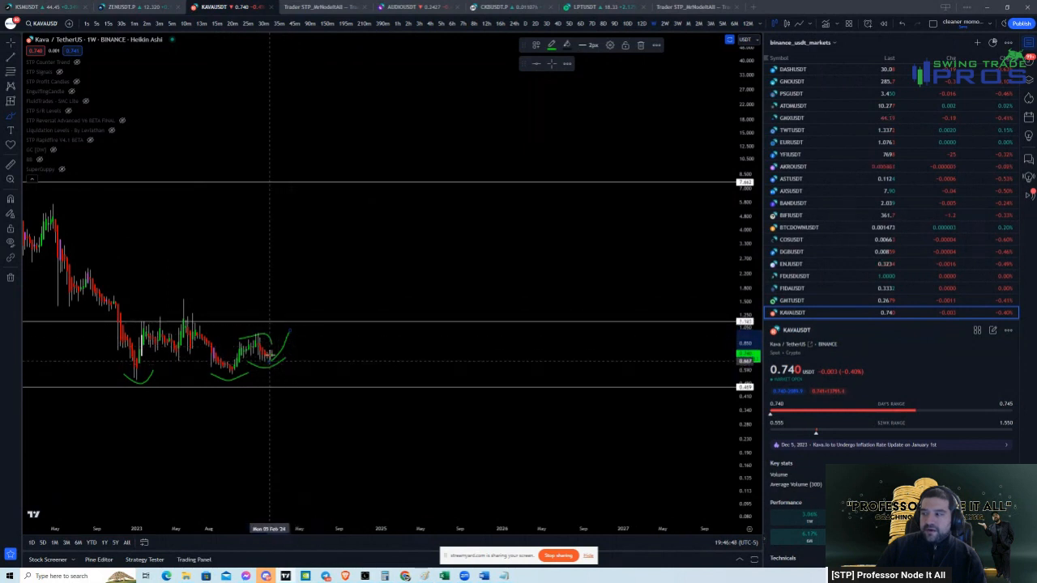
mouse_move(272, 356)
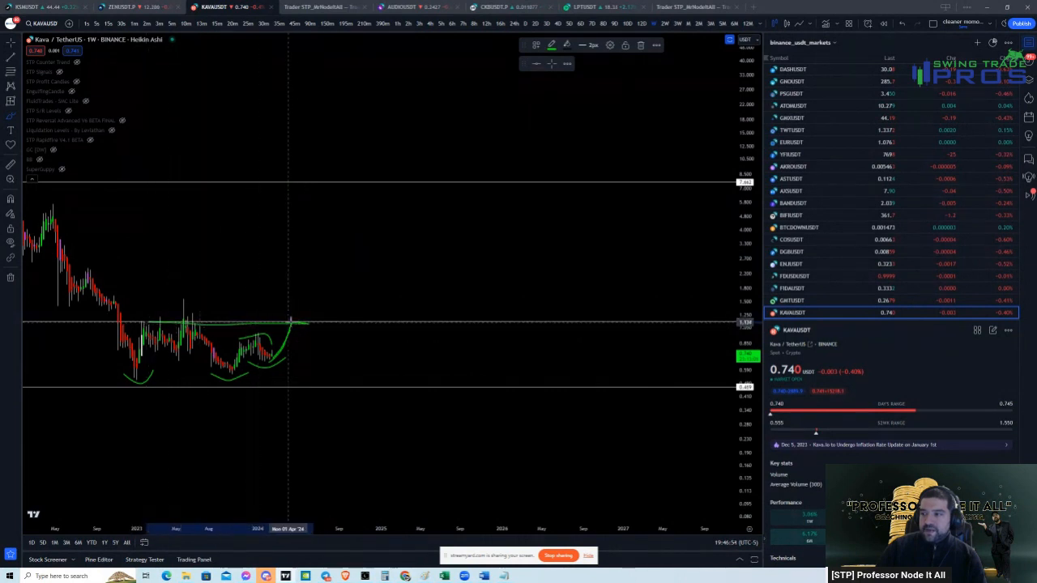
Scroll the chart after sketching the green double-bottom curves toward the 1.14 level.
scroll(down, 3)
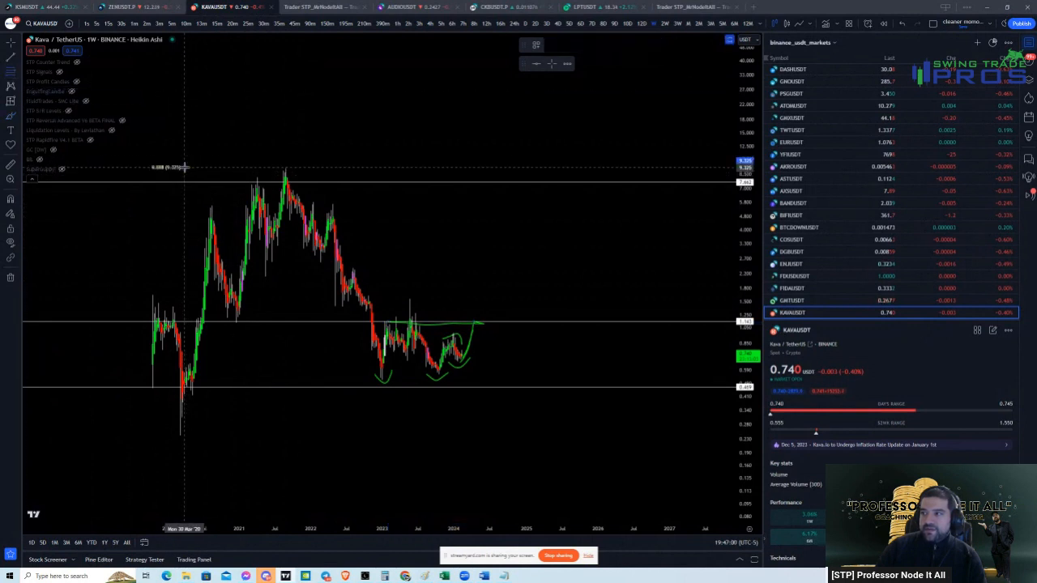
Drag a Fibonacci retracement from the 0.517 low up to the 9.325 high.
drag(185, 167, 582, 375)
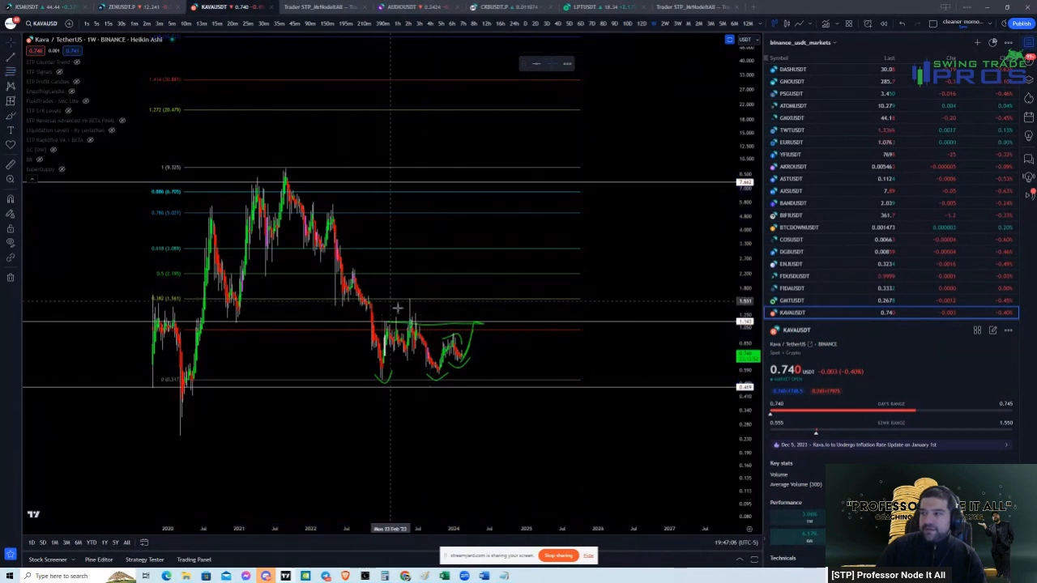
mouse_move(265, 314)
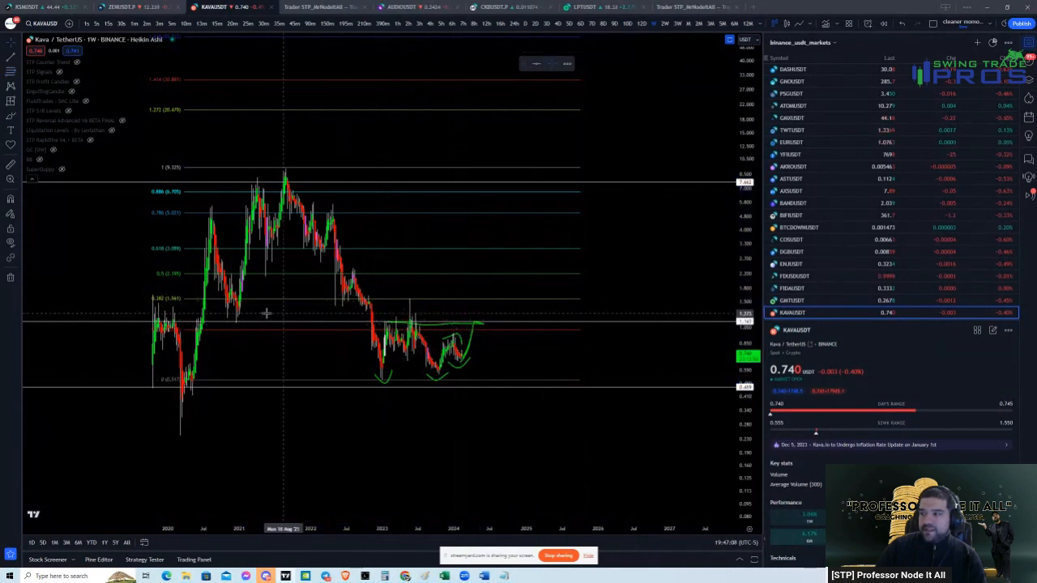
mouse_move(233, 330)
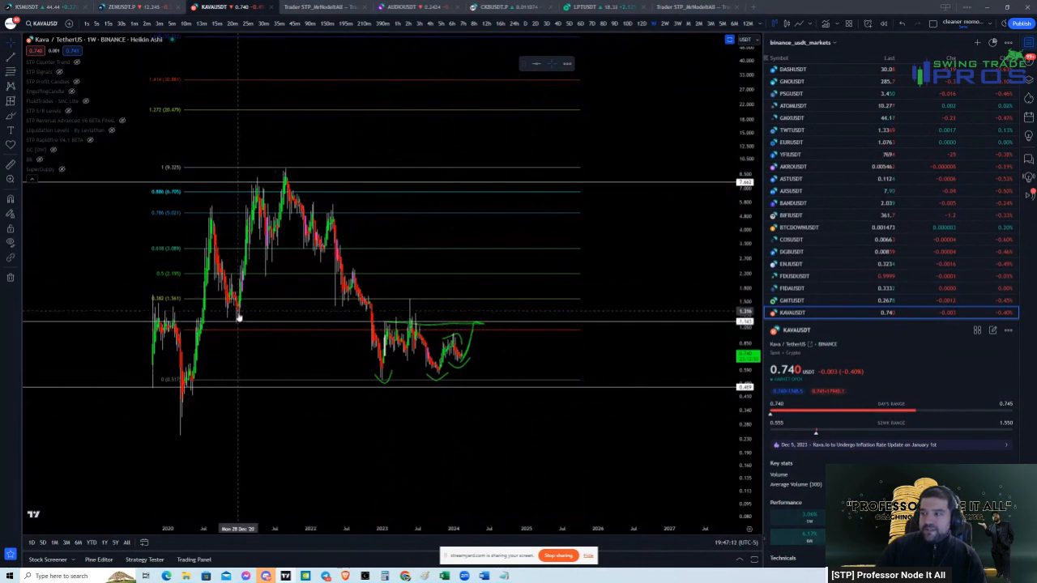
mouse_move(225, 323)
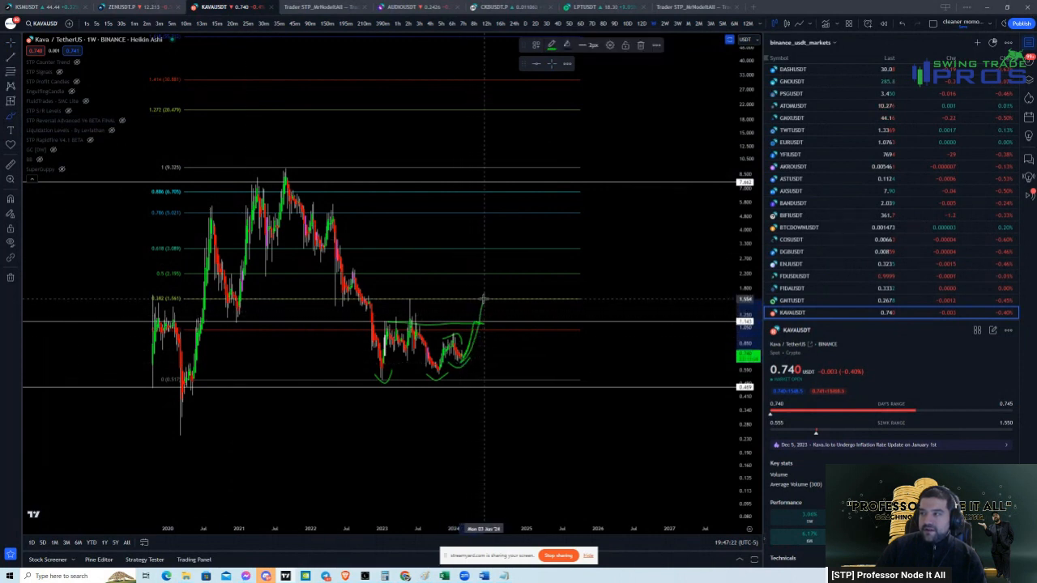
mouse_move(508, 322)
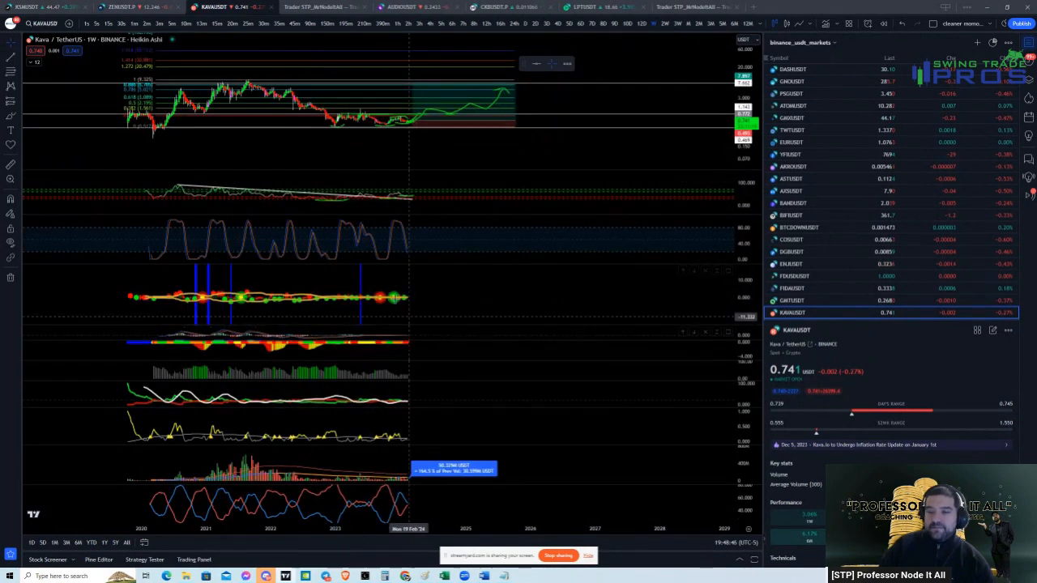
mouse_move(353, 154)
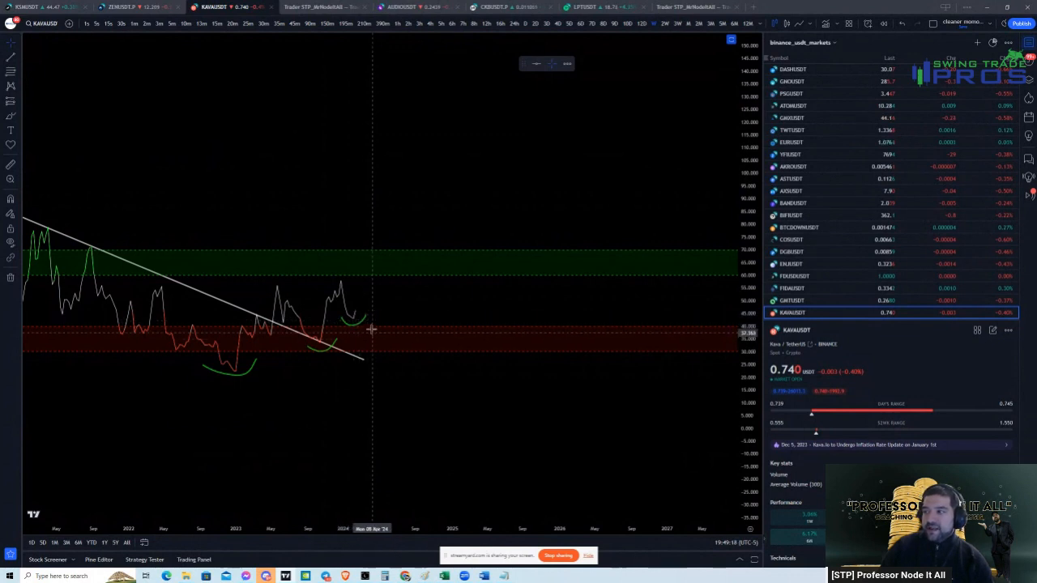
mouse_move(374, 312)
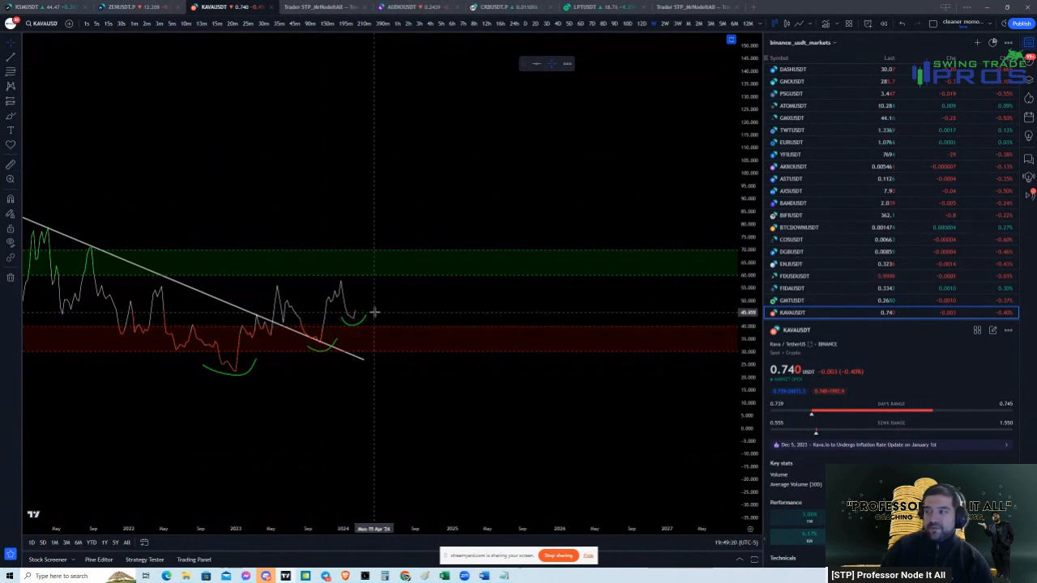
mouse_move(376, 311)
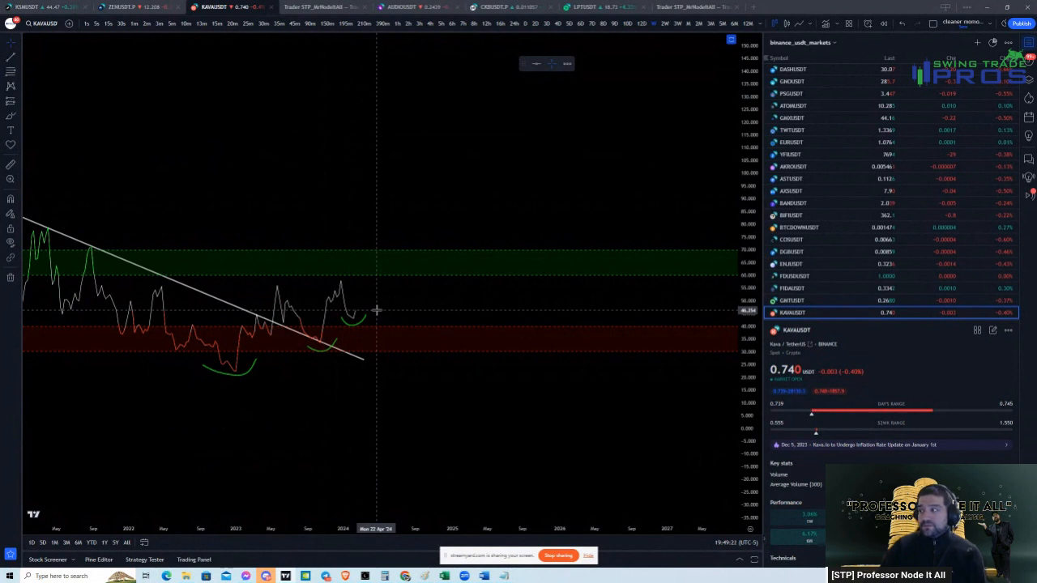
mouse_move(505, 114)
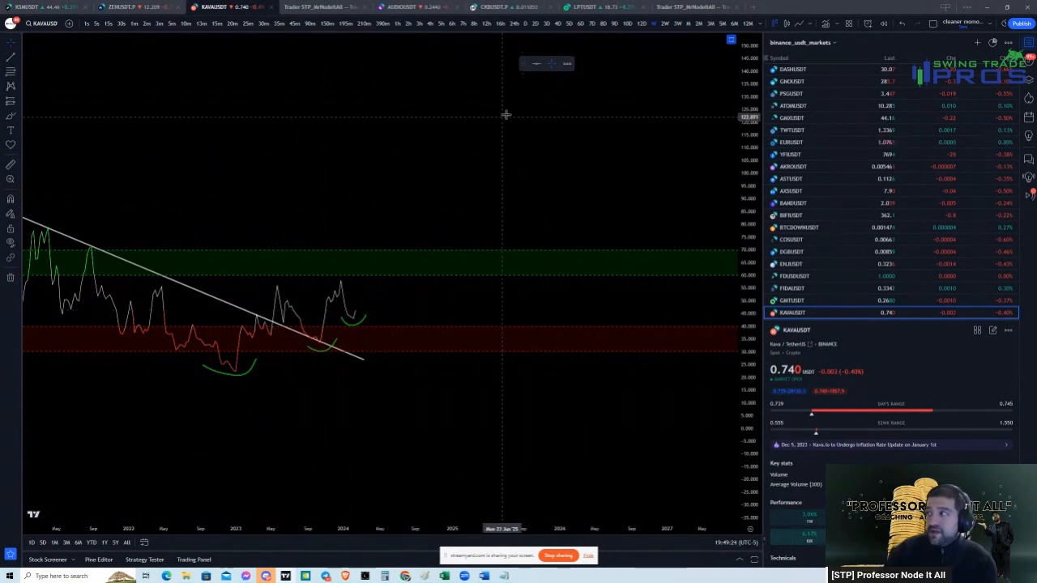
mouse_move(421, 237)
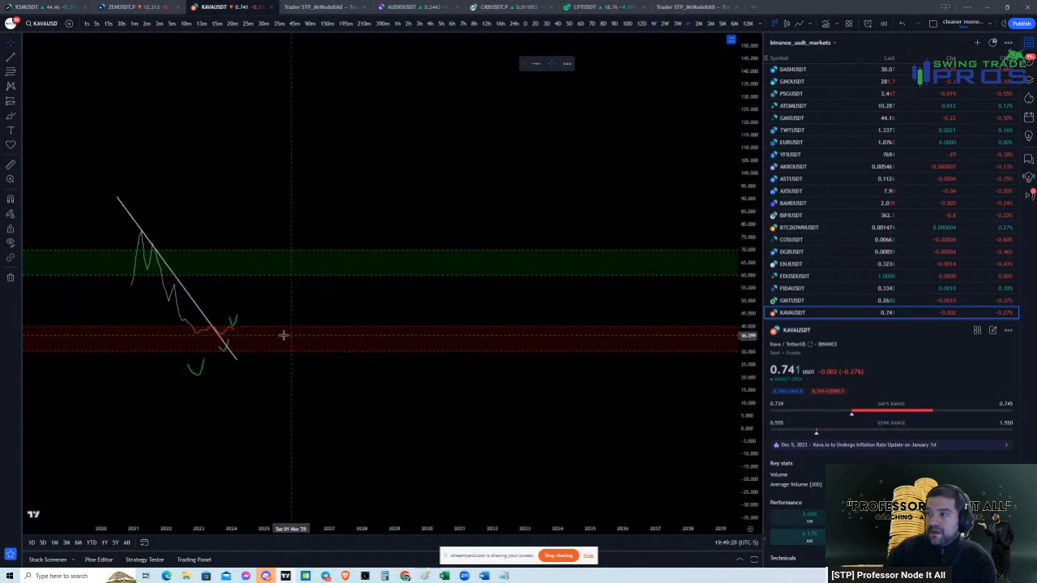
mouse_move(257, 330)
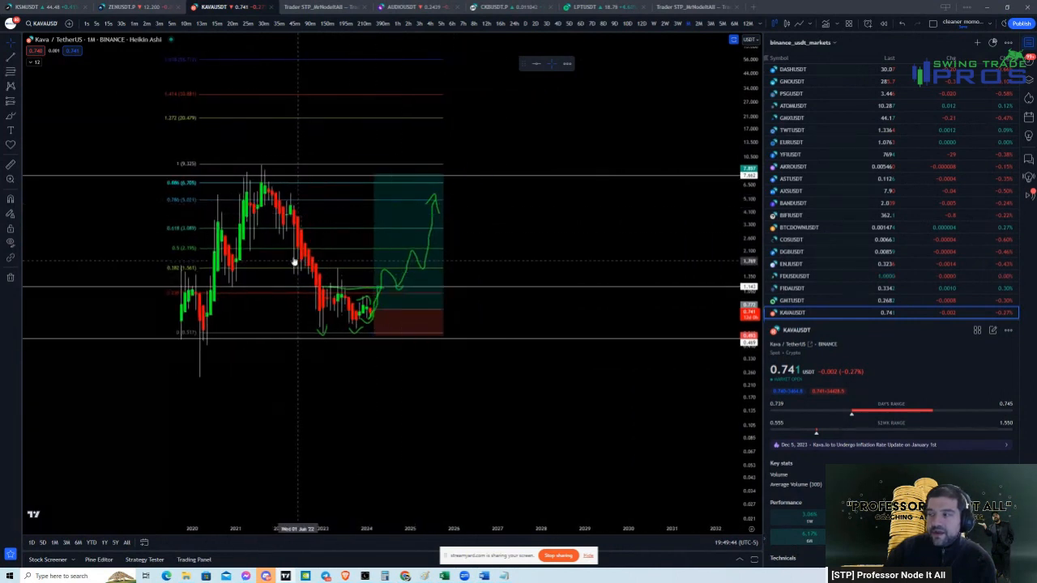
mouse_move(294, 221)
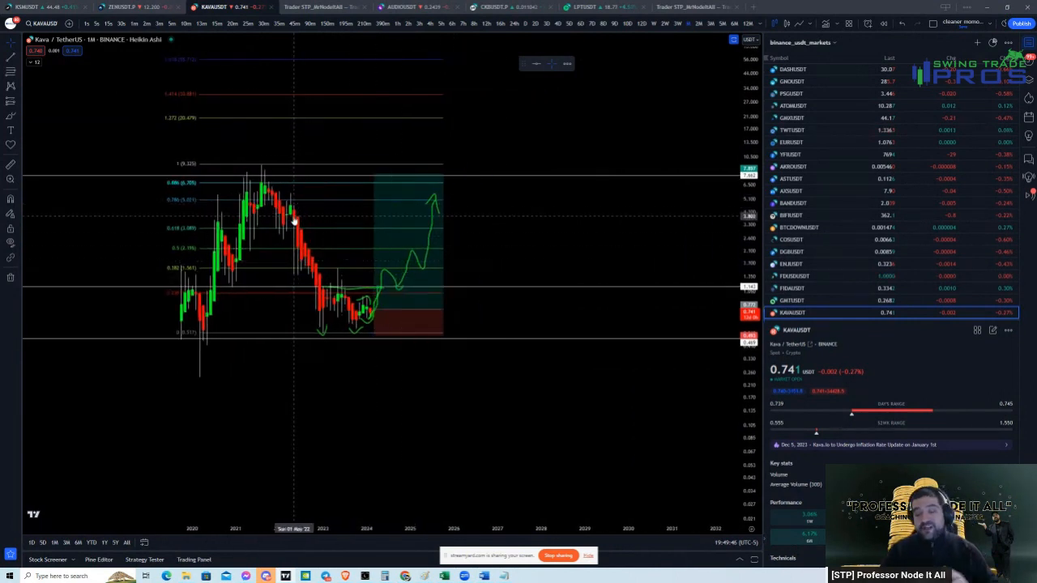